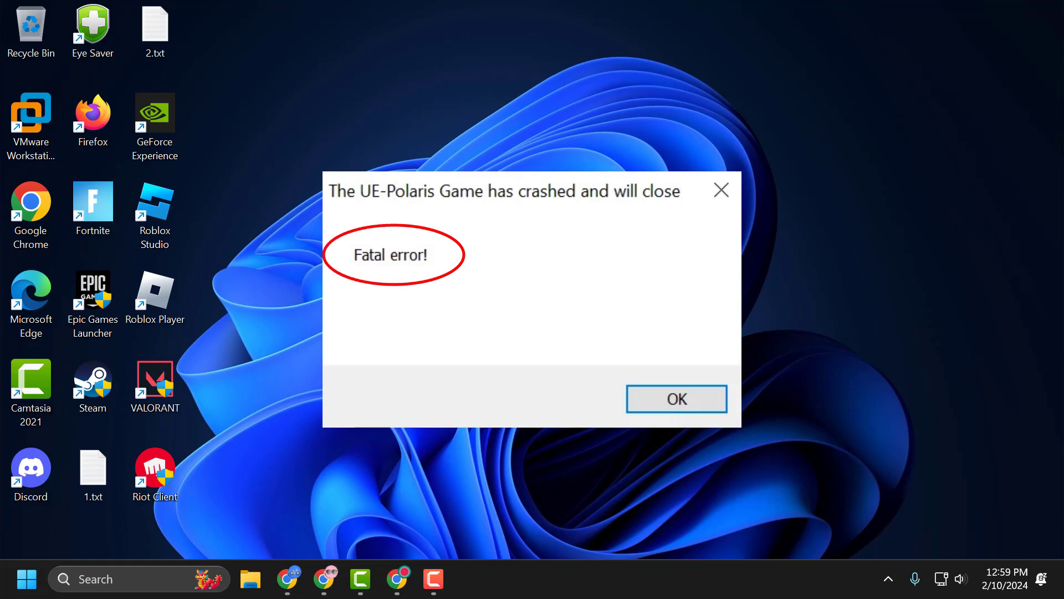
- Acknowledge the UE-Polaris fatal error dialog with OK
click(675, 398)
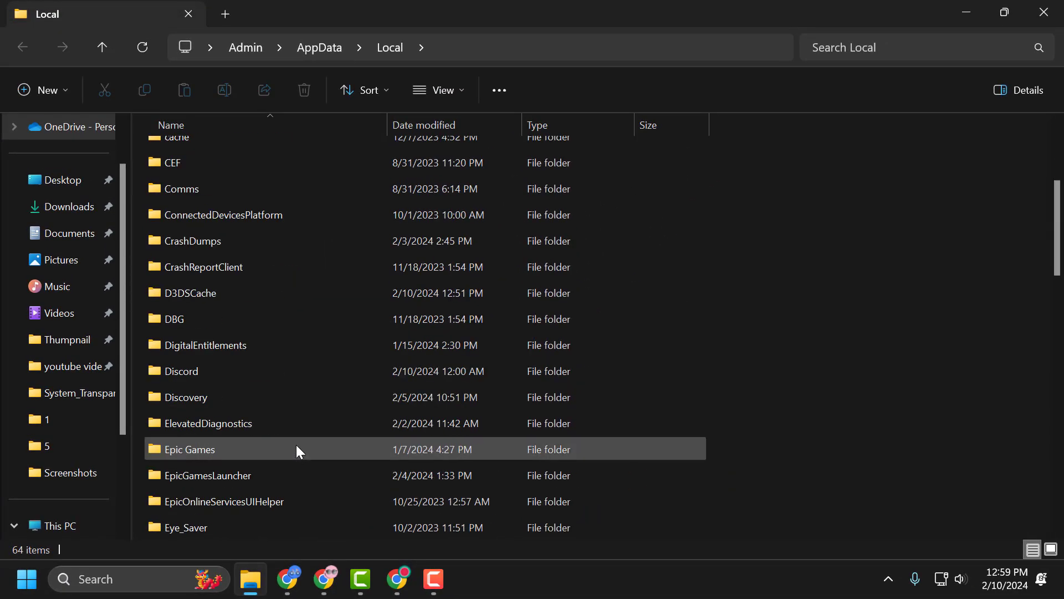
scroll(down, 3)
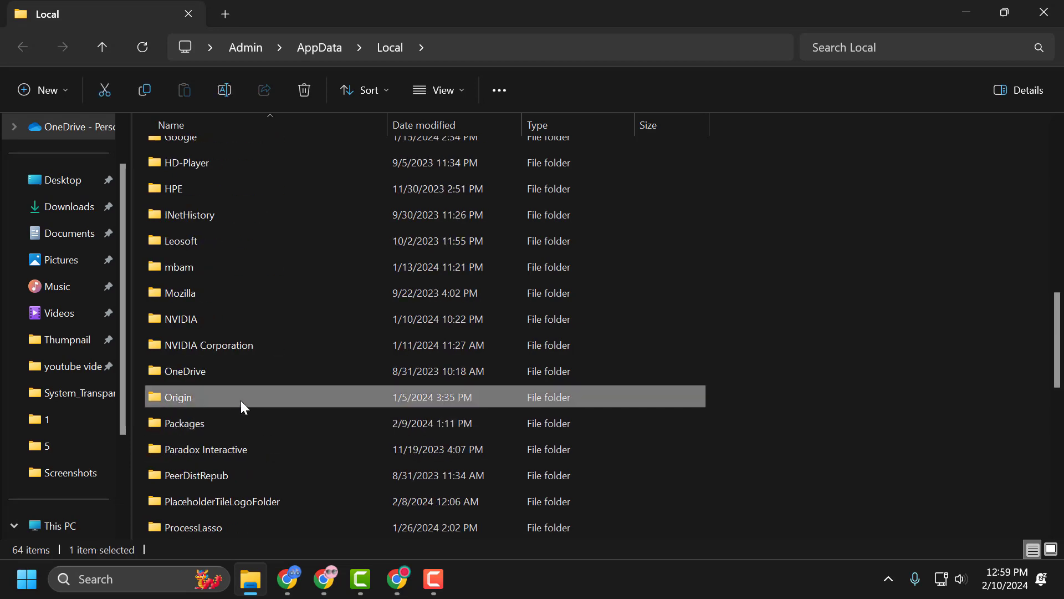
scroll(down, 3)
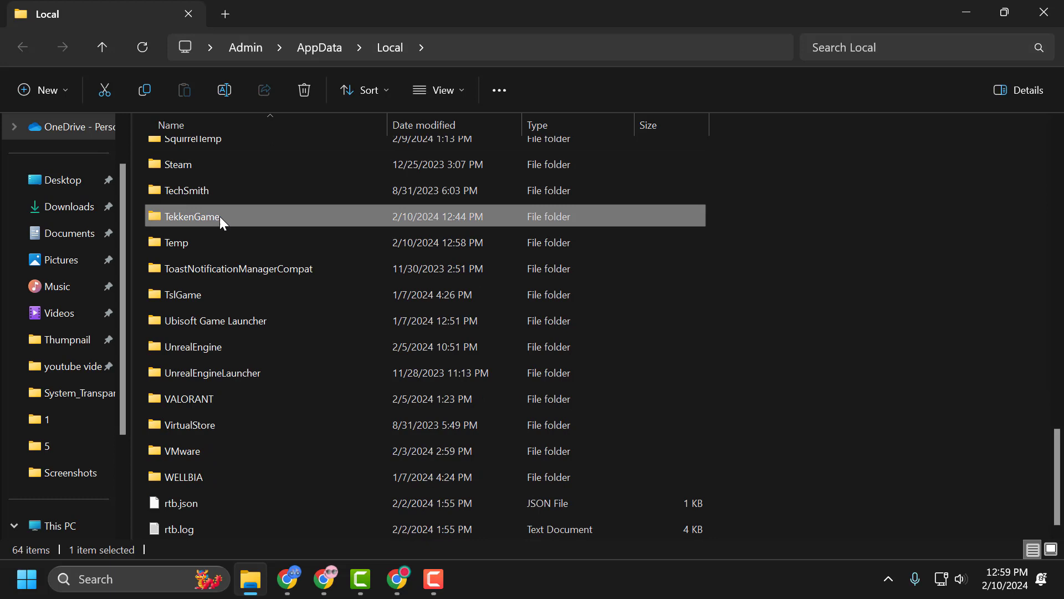
double_click(196, 216)
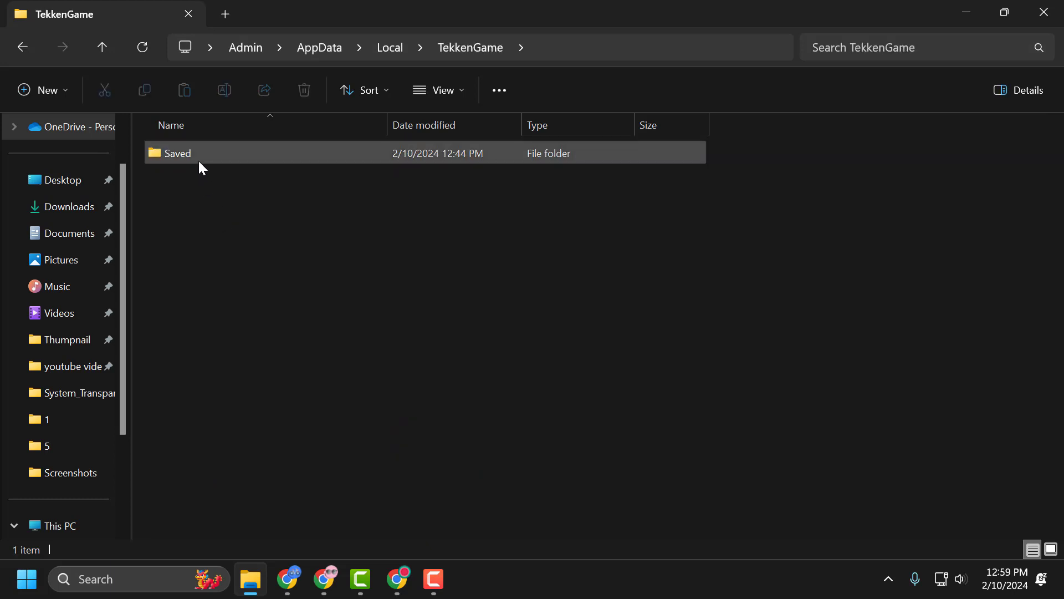
double_click(178, 153)
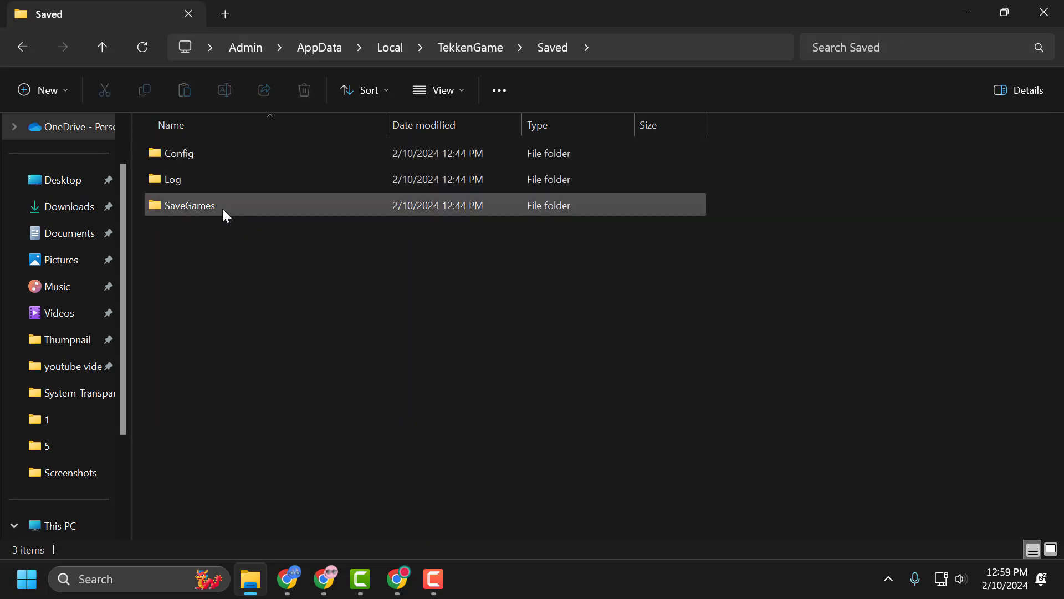
mouse_move(264, 207)
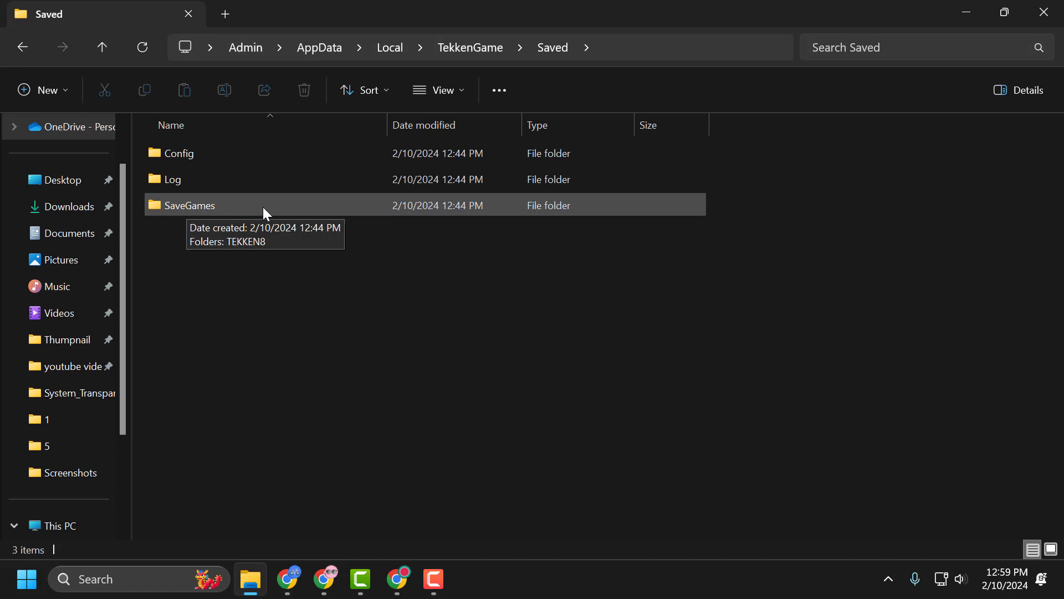
double_click(194, 205)
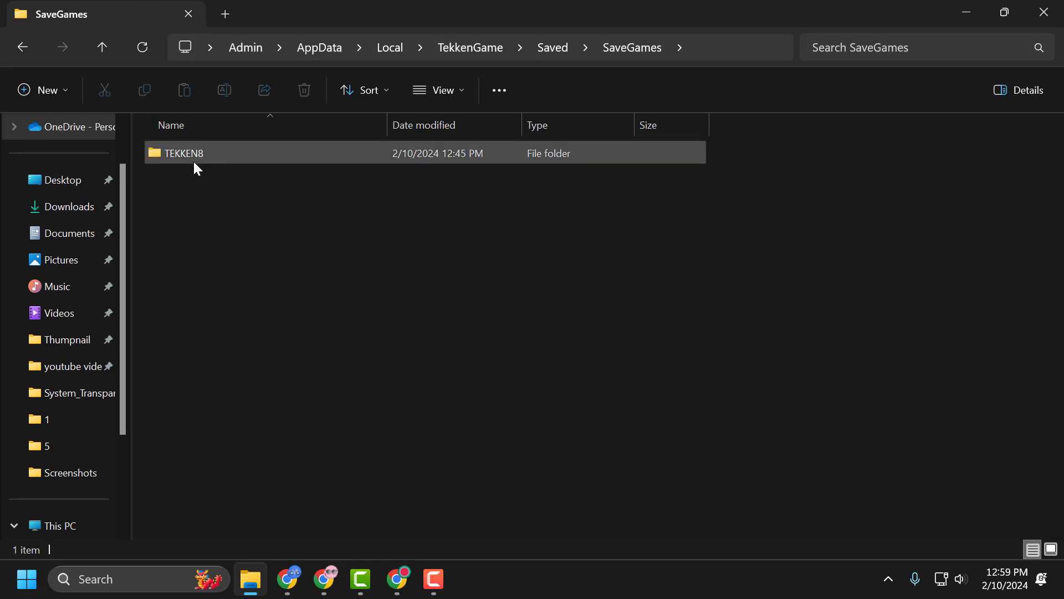
double_click(183, 153)
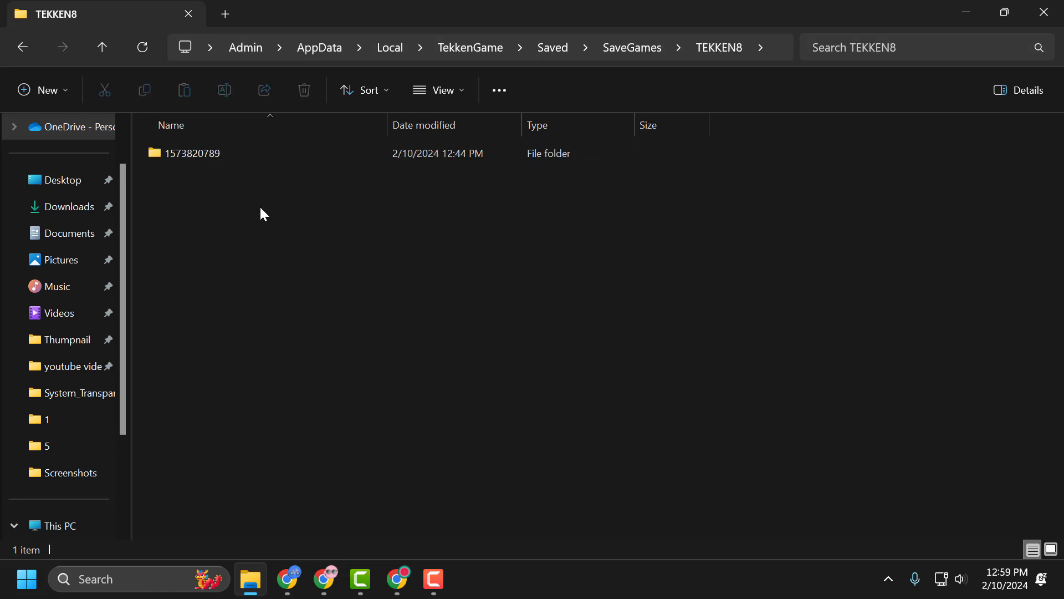
click(193, 153)
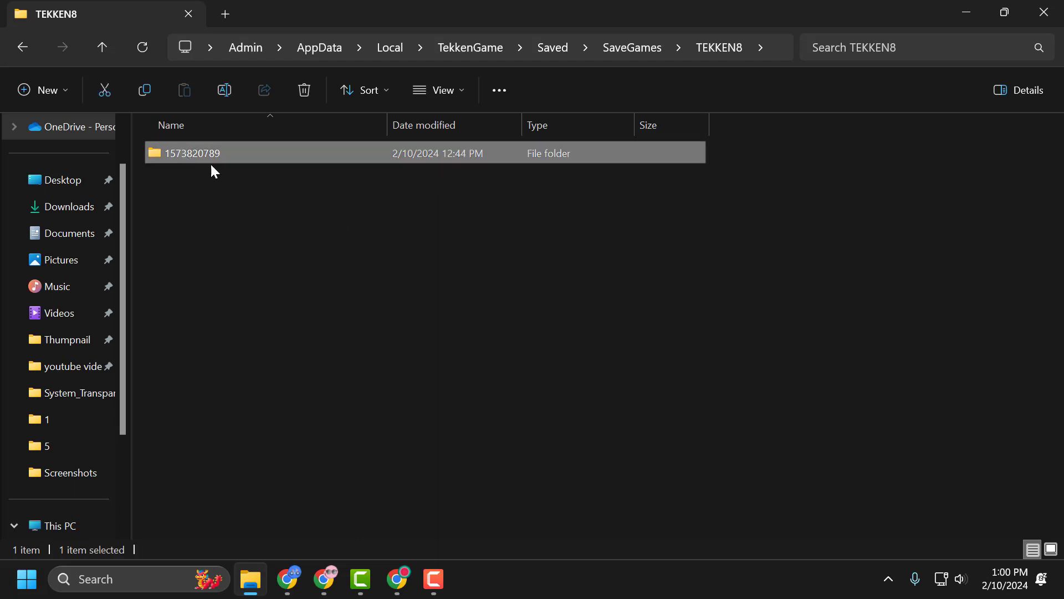
mouse_move(490, 321)
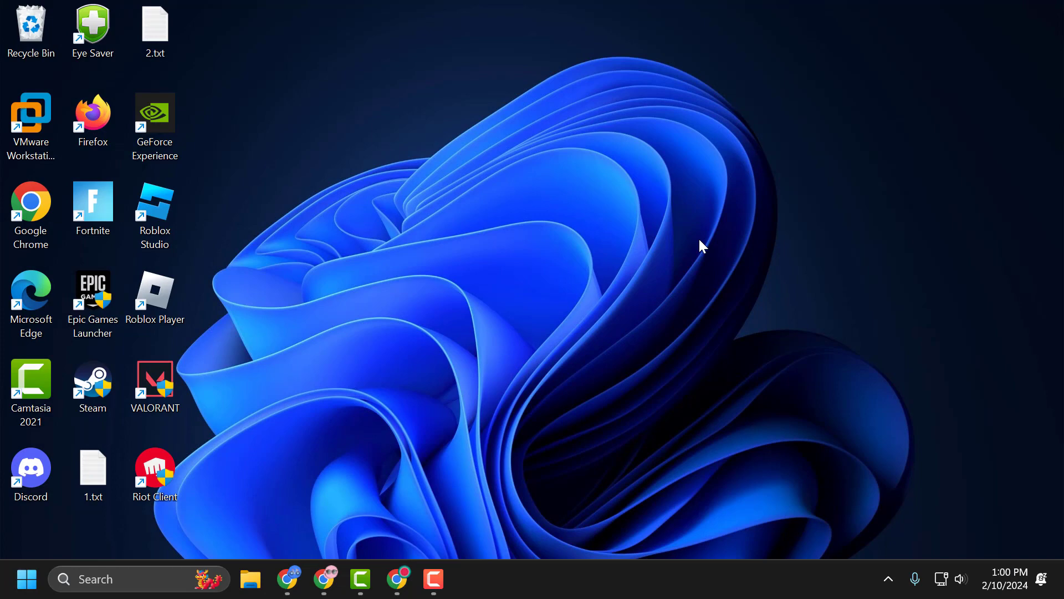
mouse_move(574, 338)
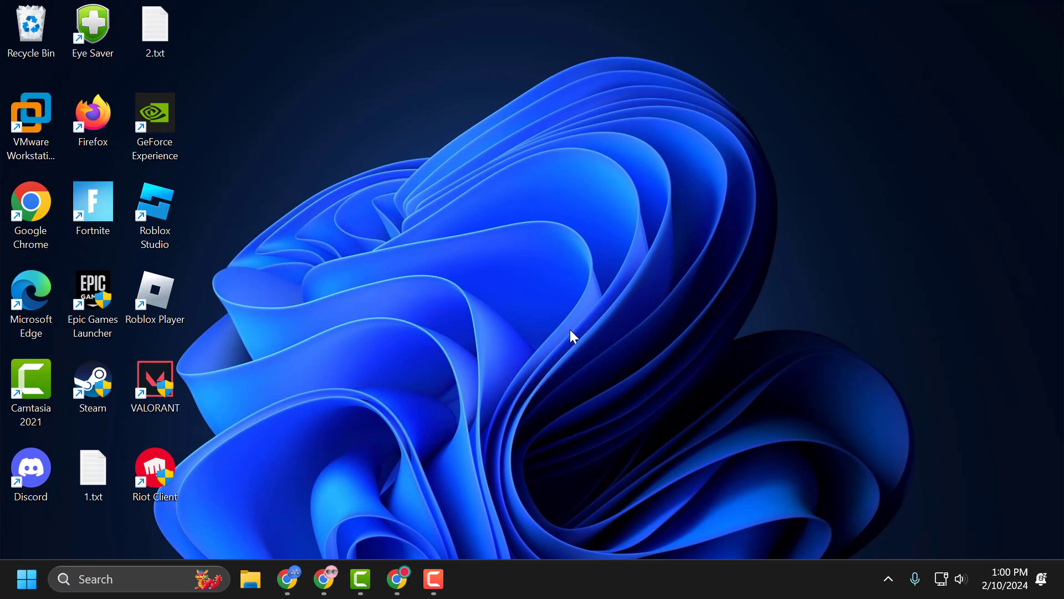
mouse_move(594, 346)
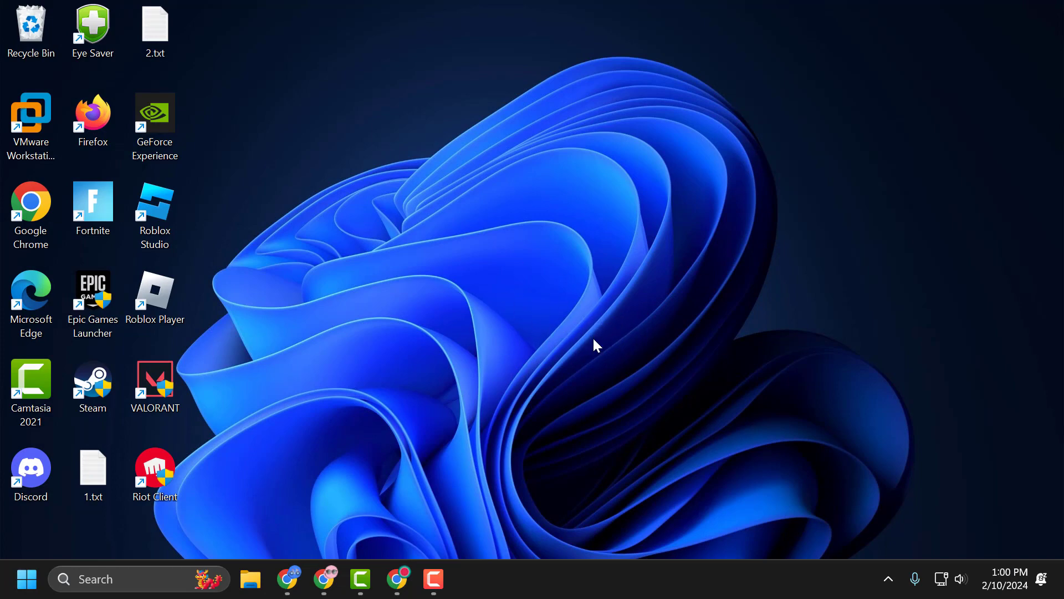
mouse_move(537, 356)
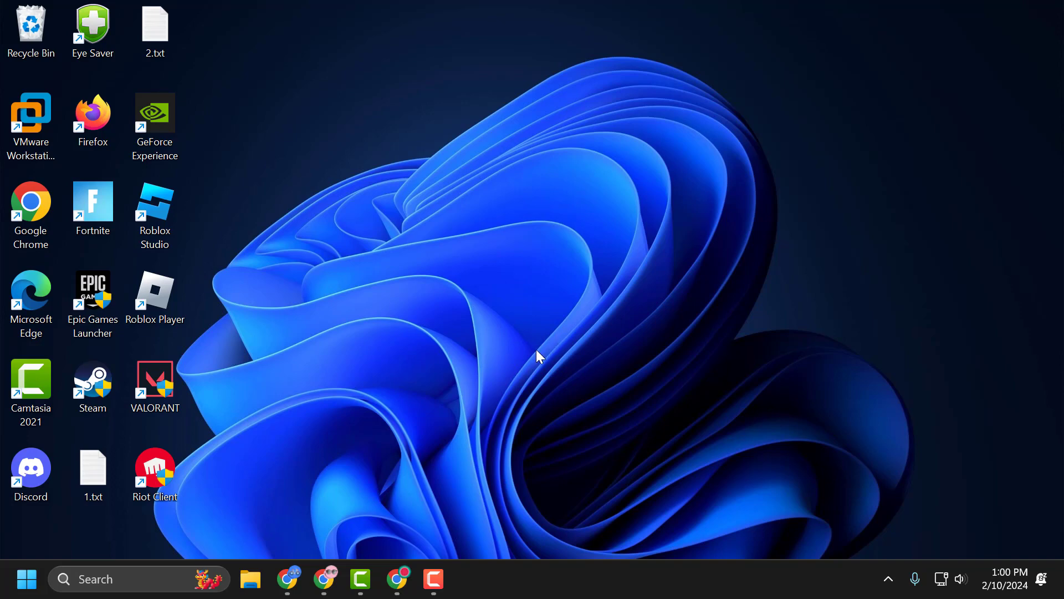
mouse_move(399, 579)
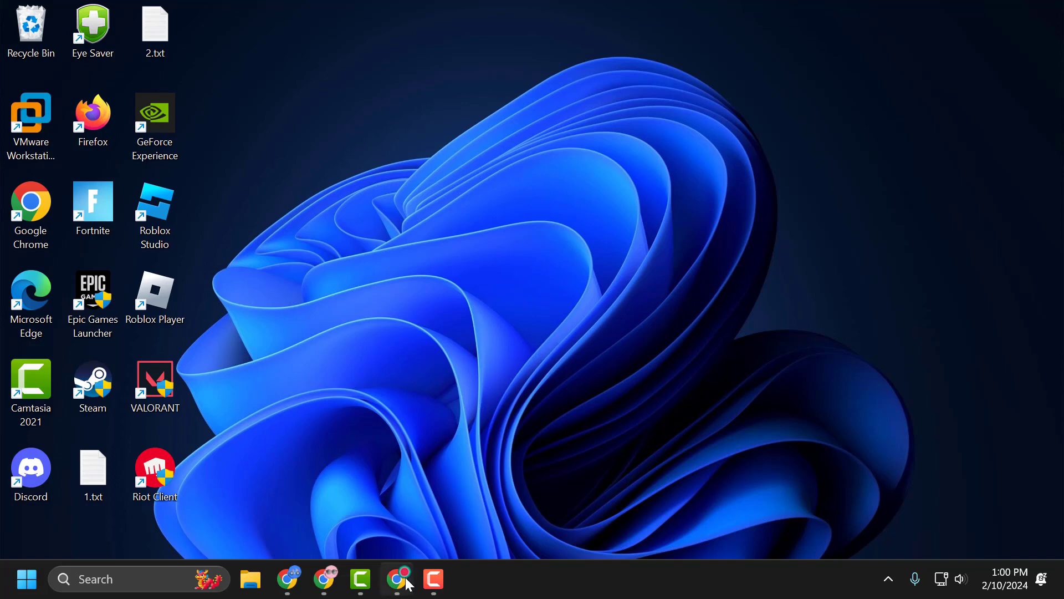
- Download 'All Crashes & Errors Fixed.rar' from MEGA and show it in the Downloads folder
click(399, 579)
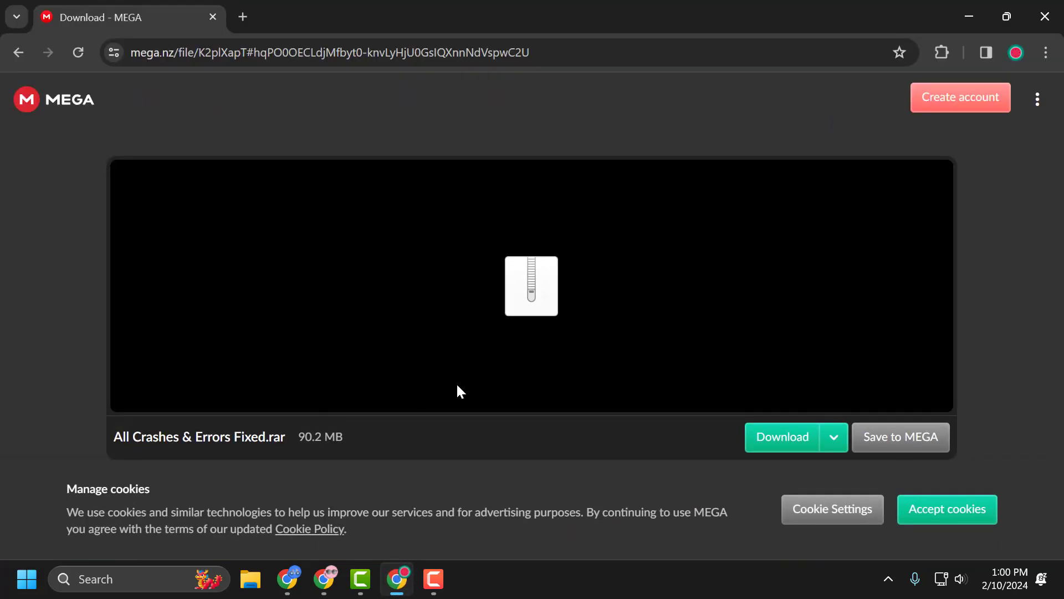
mouse_move(625, 262)
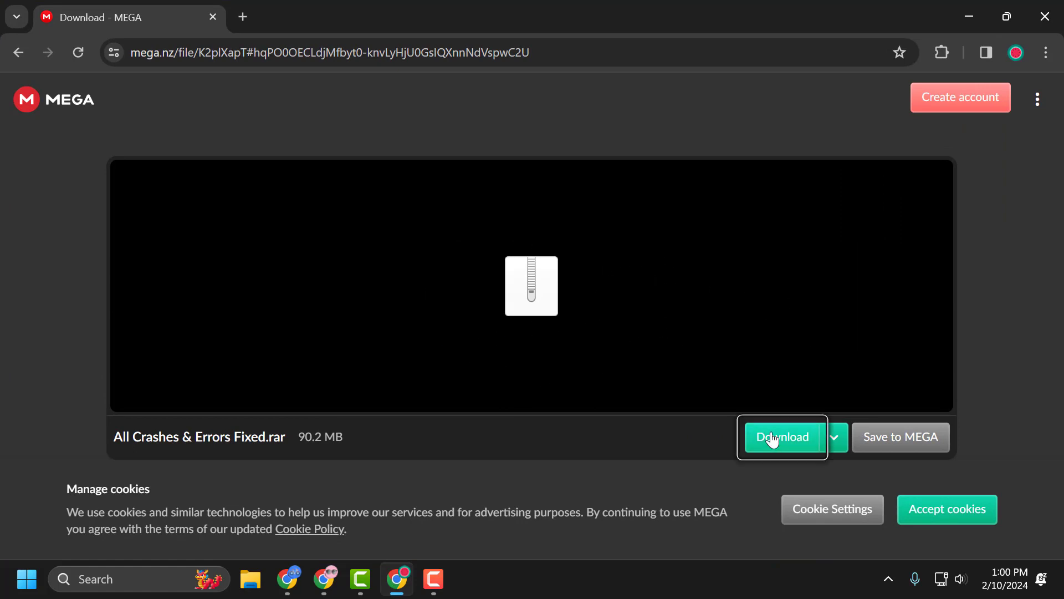
click(782, 437)
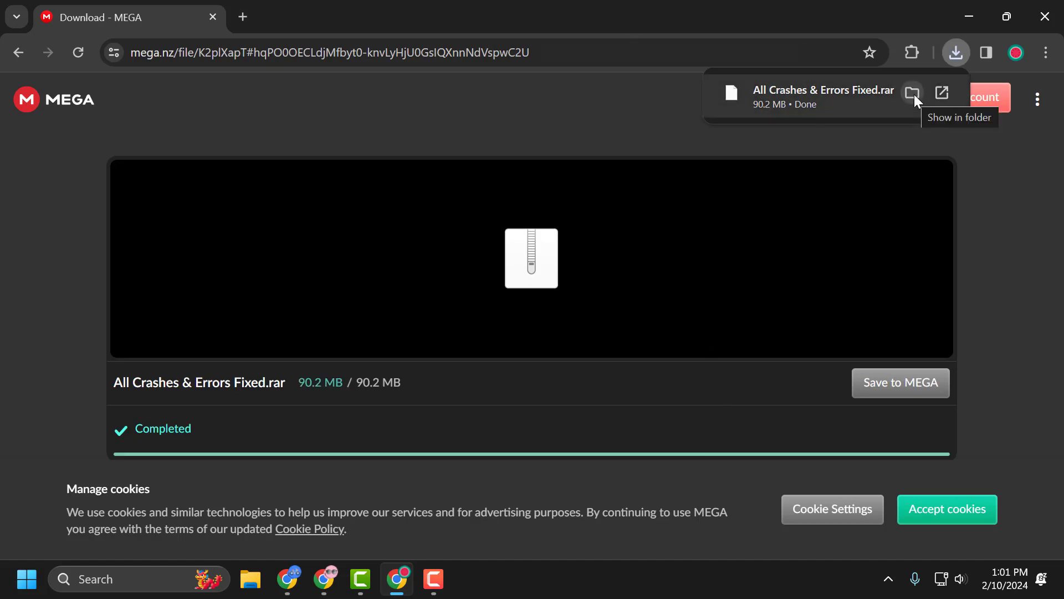
click(911, 93)
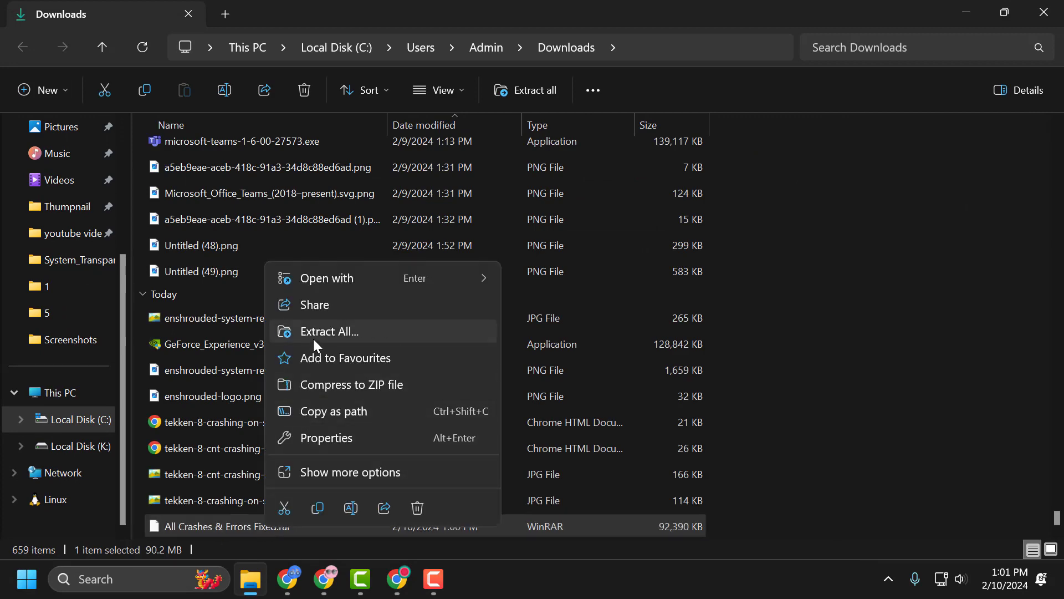
- Extract the archive to its own folder and run install_all.bat from it
click(330, 332)
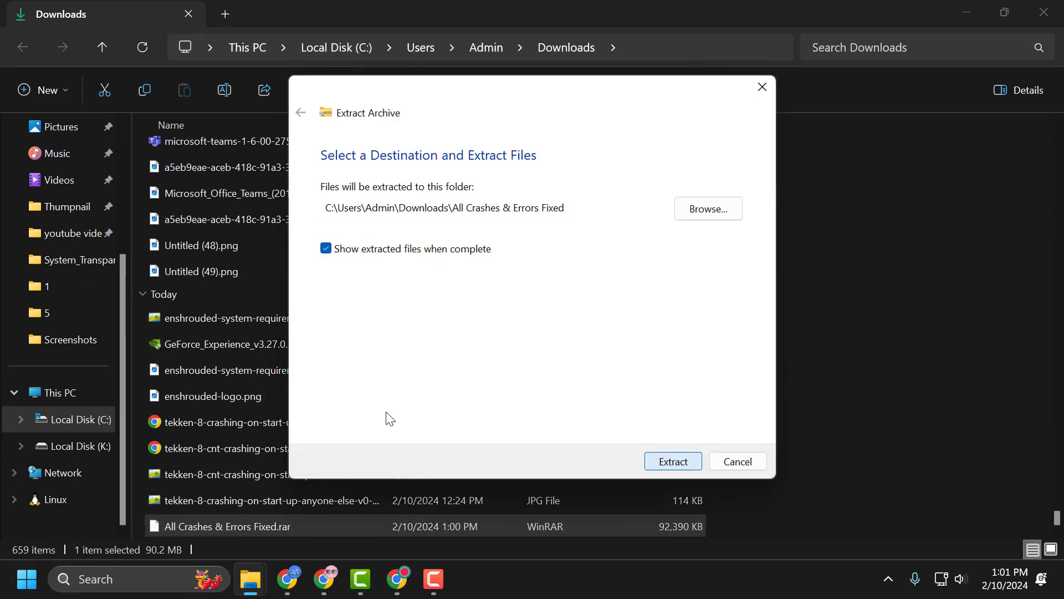
click(672, 462)
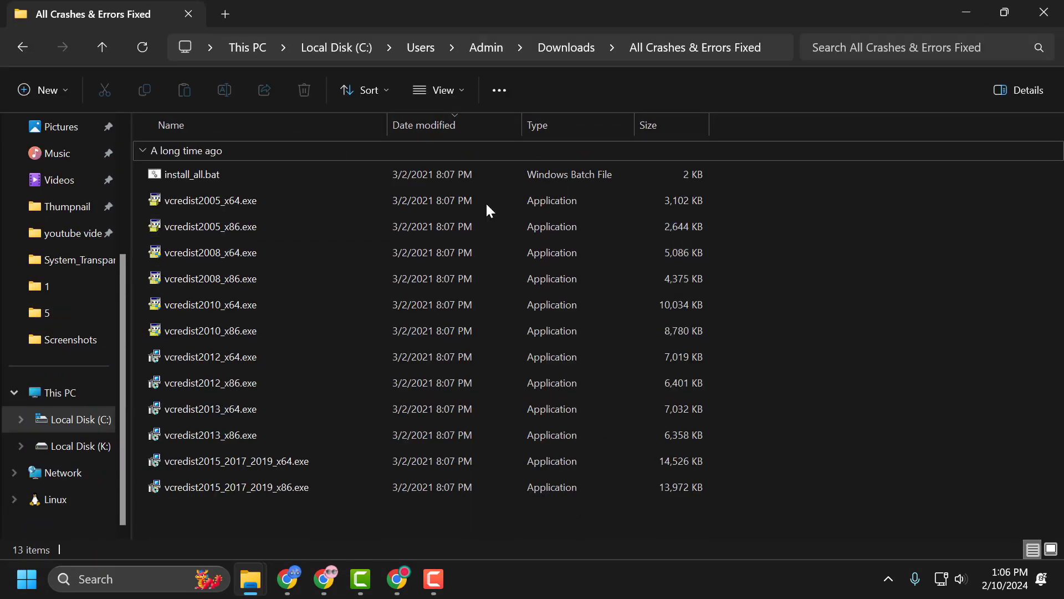
click(193, 174)
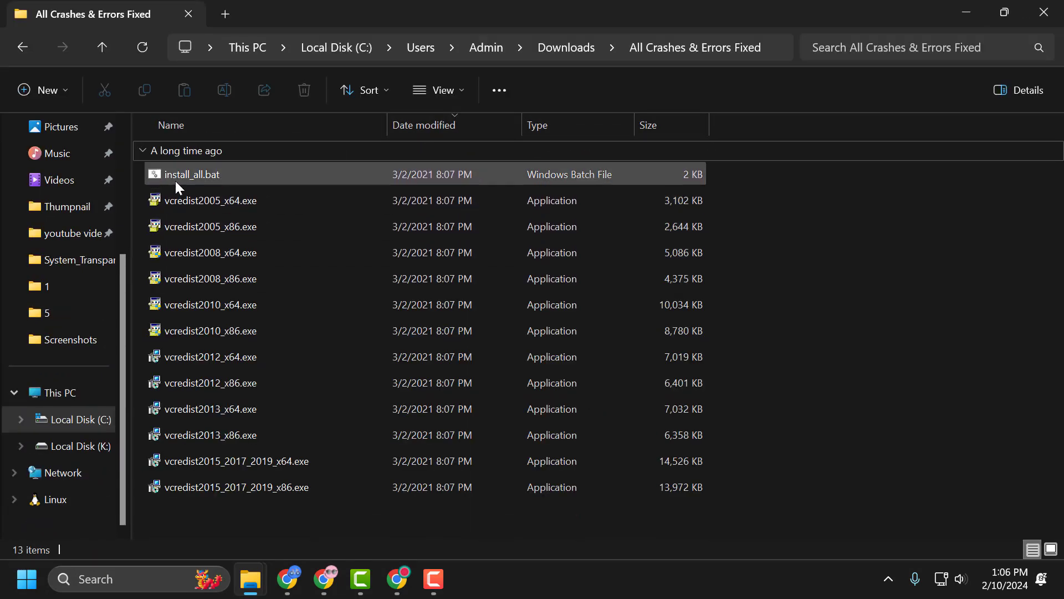
click(195, 174)
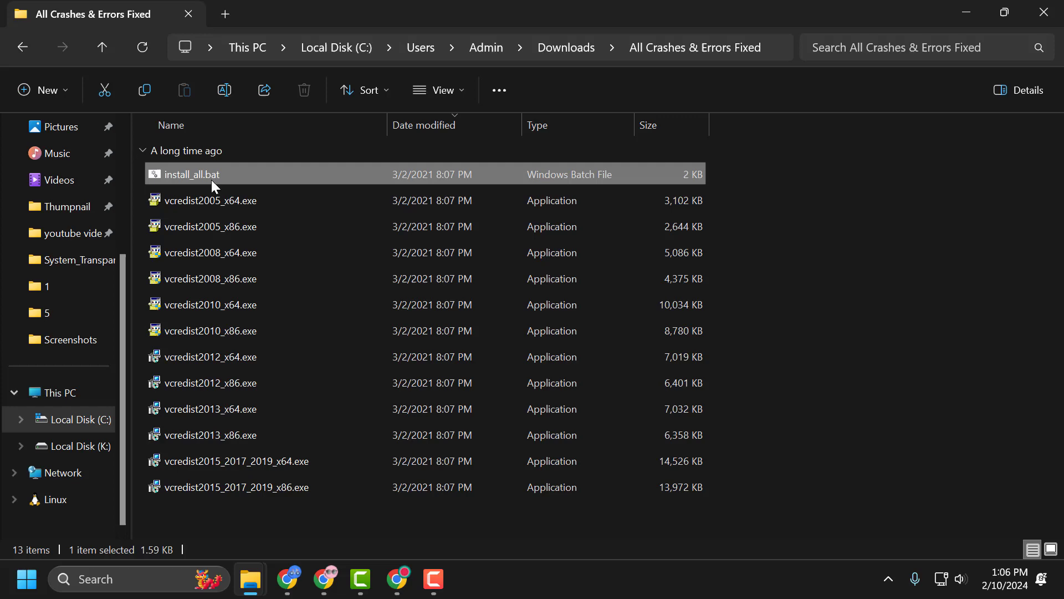
double_click(196, 174)
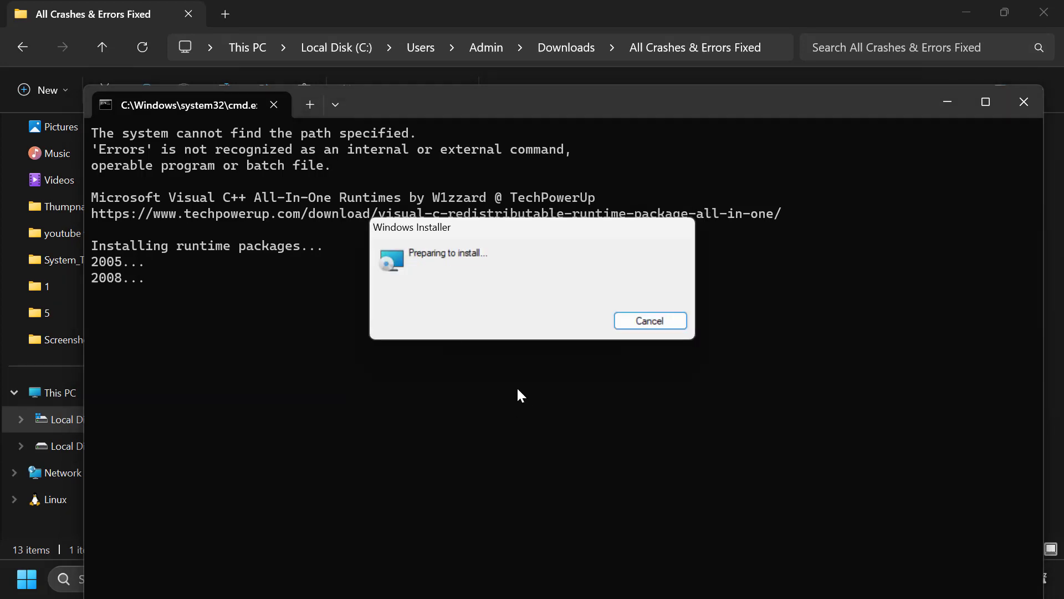
mouse_move(491, 430)
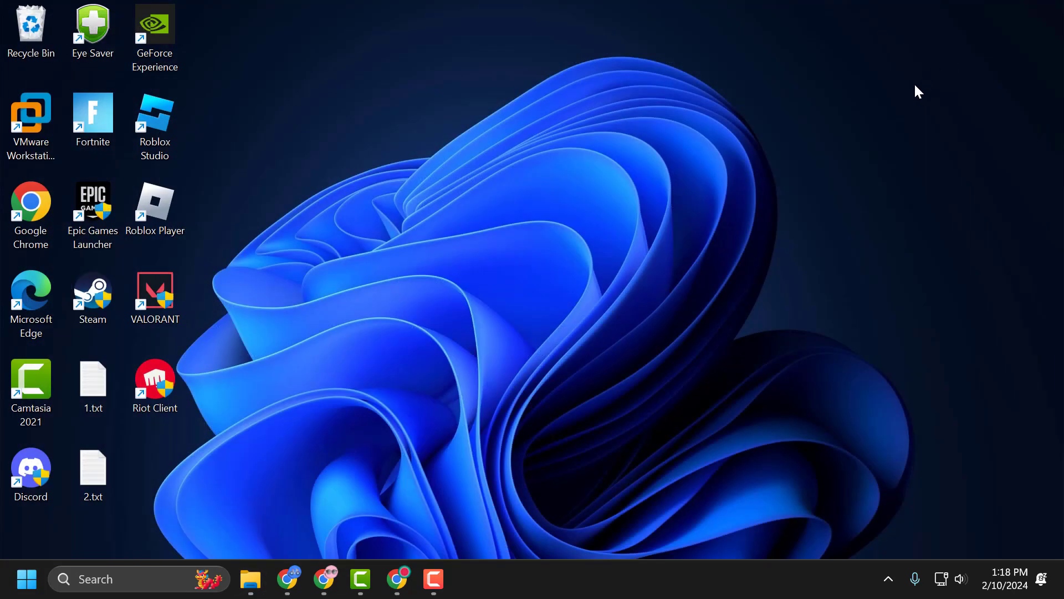
mouse_move(352, 522)
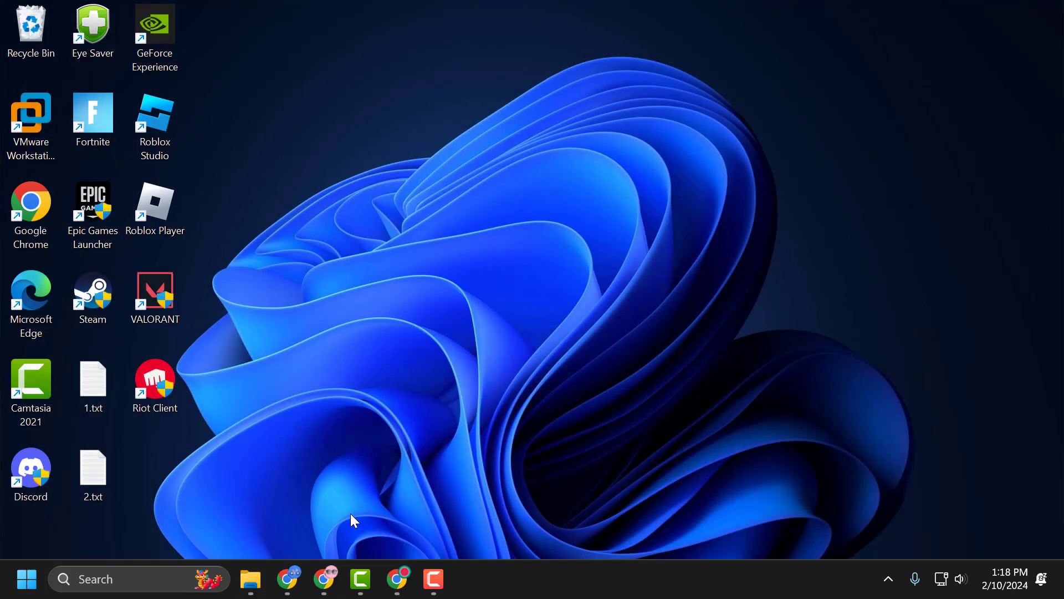
- Return to the Chrome browser after the runtime installer finishes
click(398, 579)
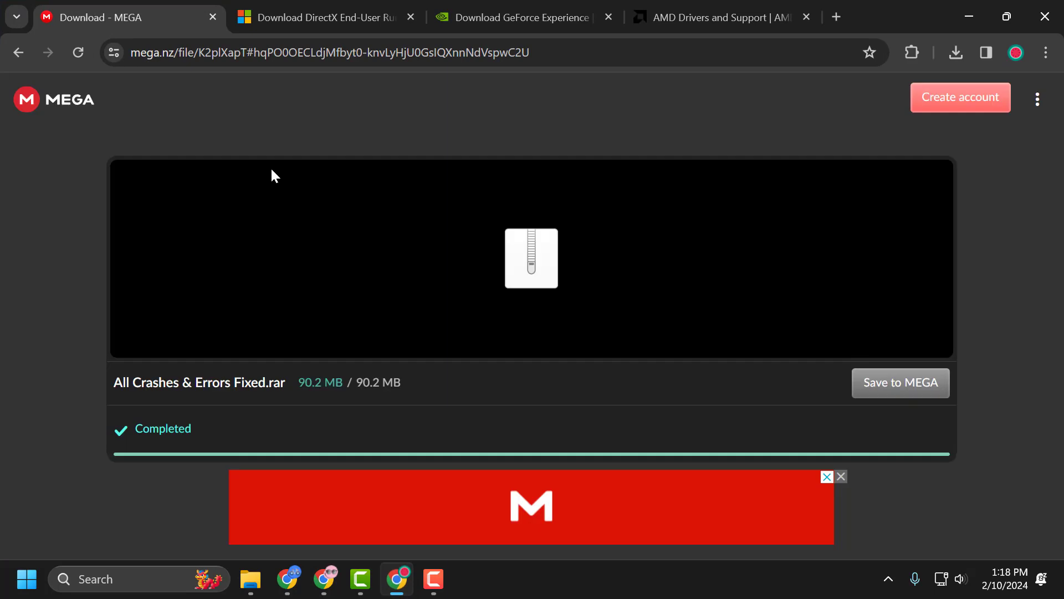
- Download the DirectX End-User Runtime (dxwebsetup.exe) and show it in Downloads
click(319, 17)
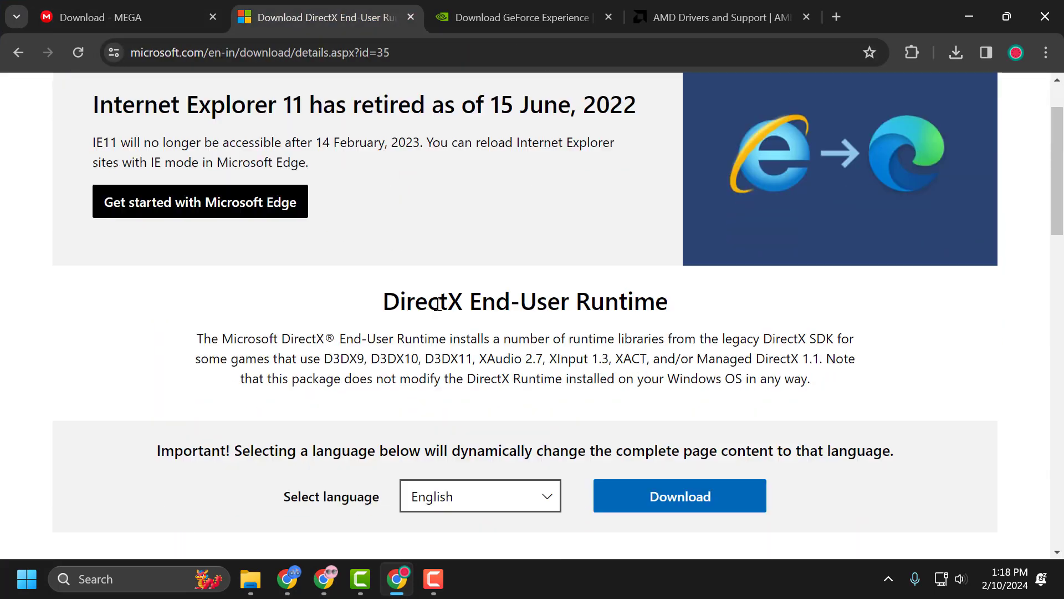
click(679, 494)
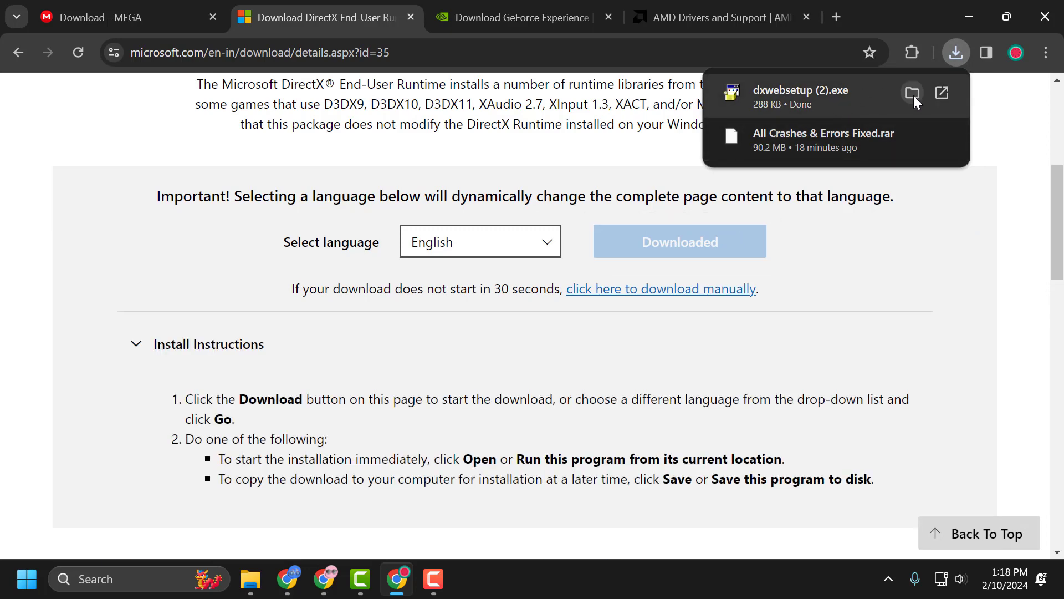
click(913, 93)
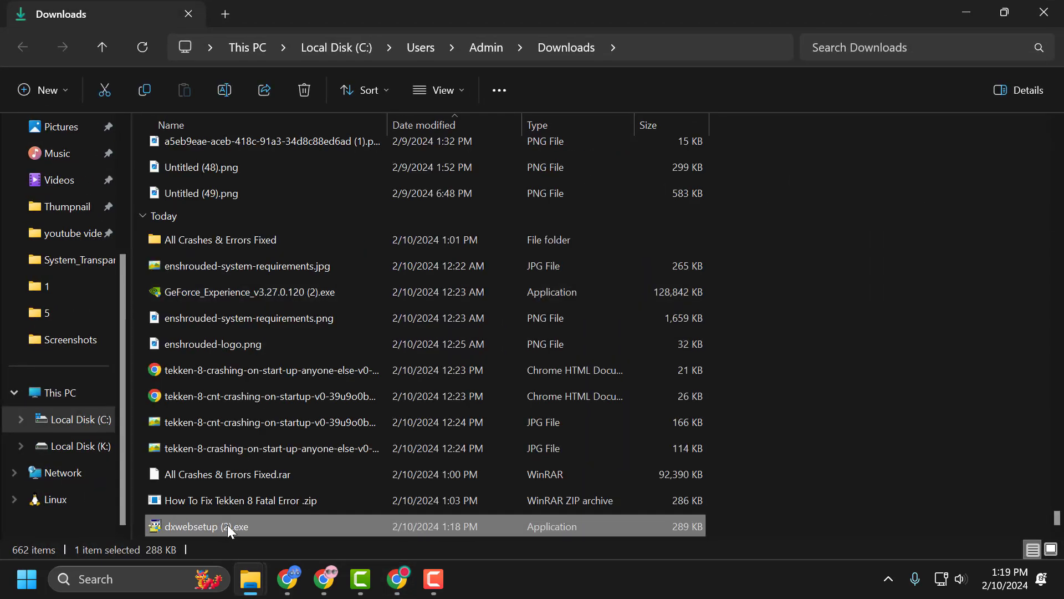
mouse_move(397, 518)
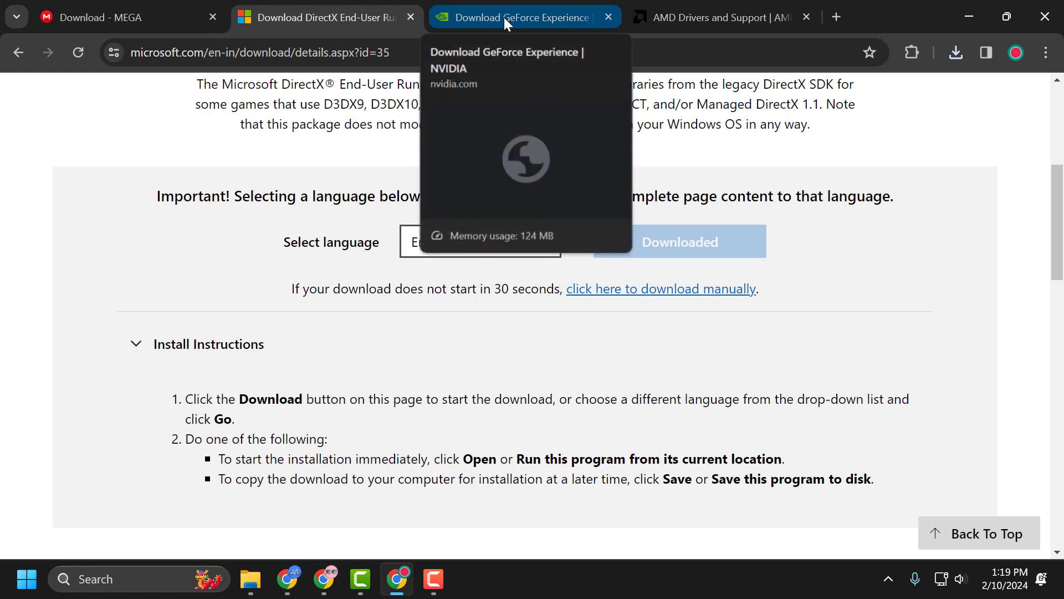
- Download GeForce Experience from NVIDIA and the Windows driver installer from AMD
click(522, 17)
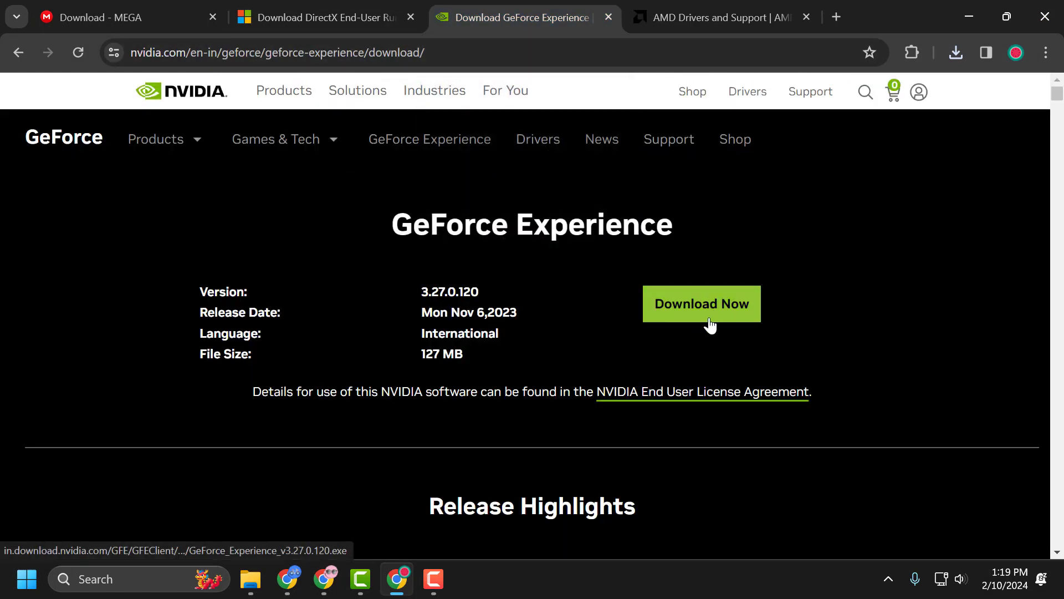
click(713, 17)
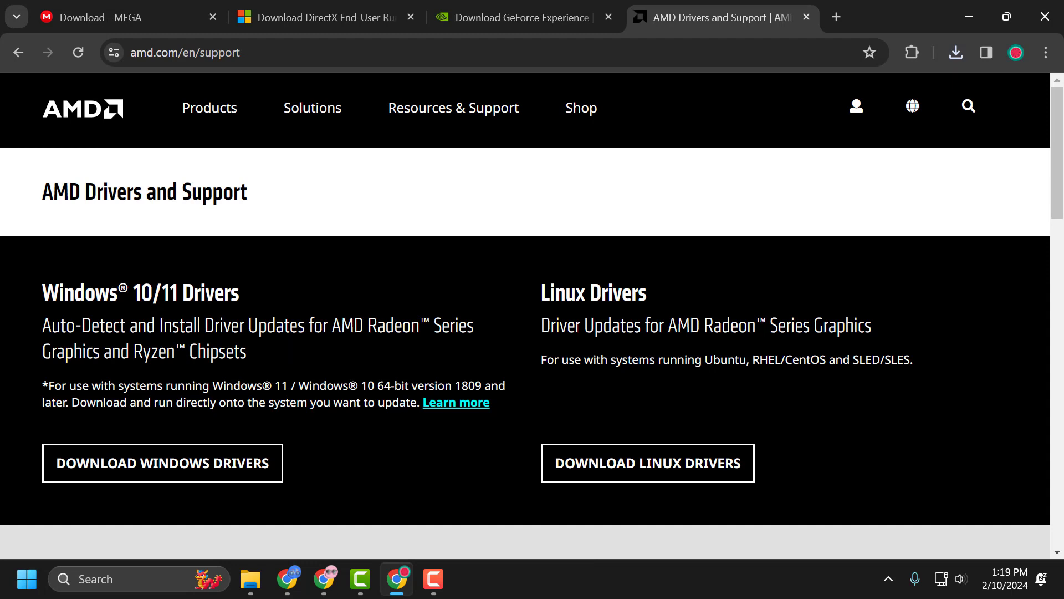
mouse_move(505, 347)
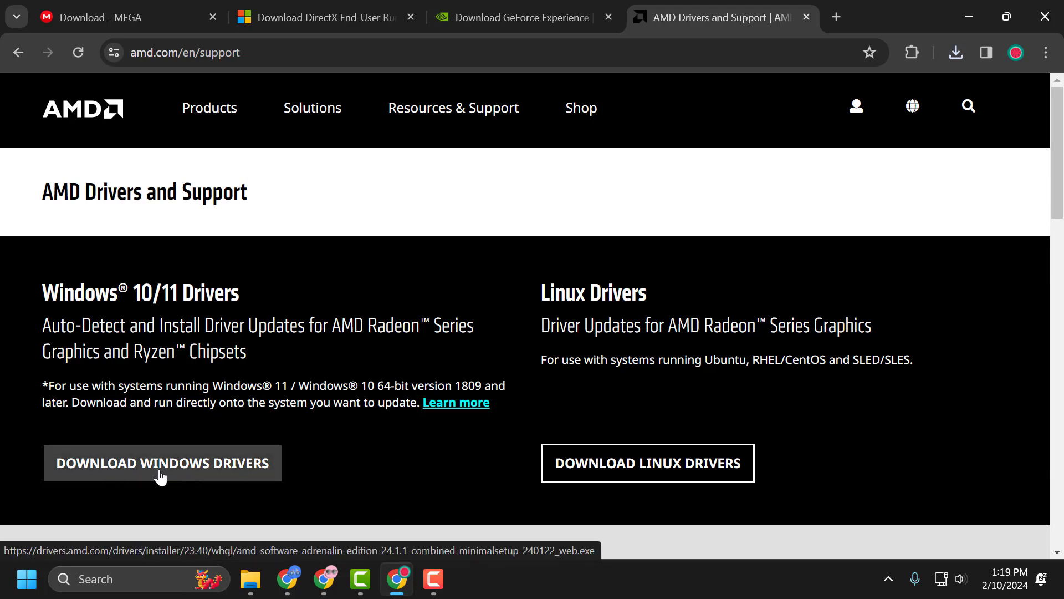
click(522, 17)
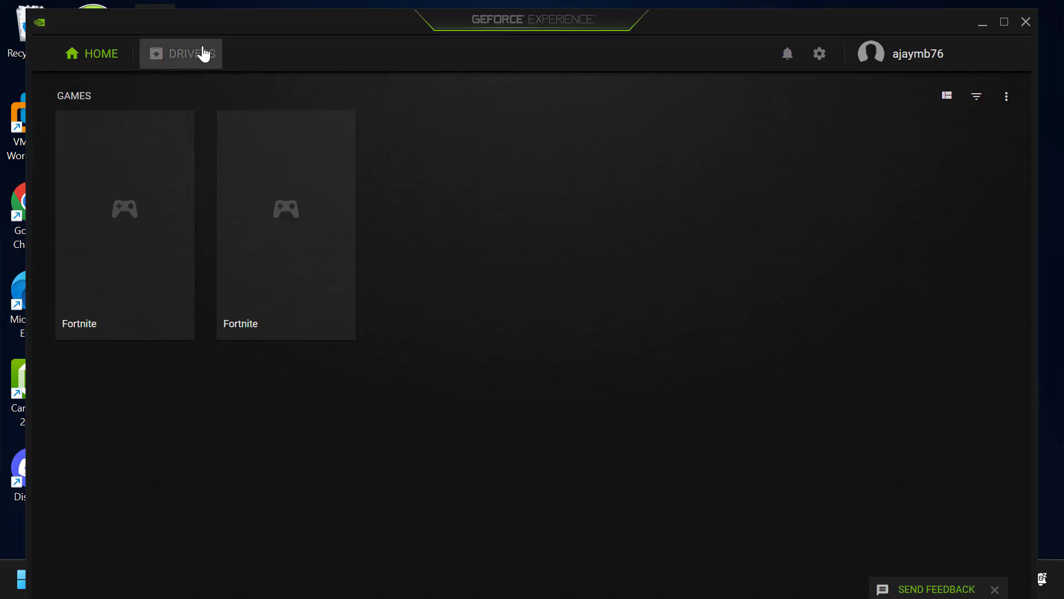
- Check for driver updates in Drivers, confirm Game Ready 474.64 is current, and close the app
click(181, 53)
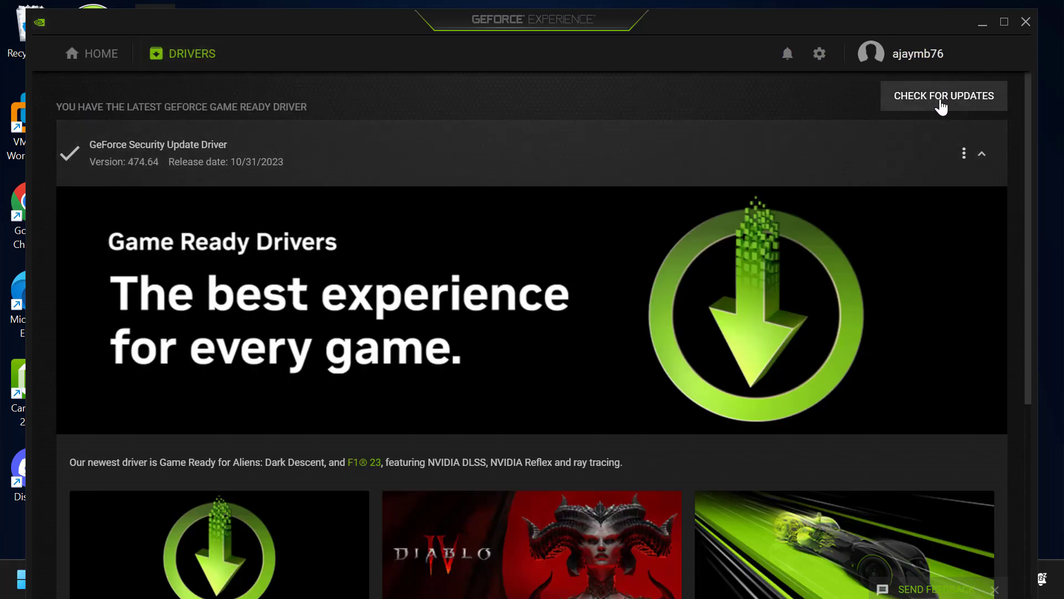
click(943, 95)
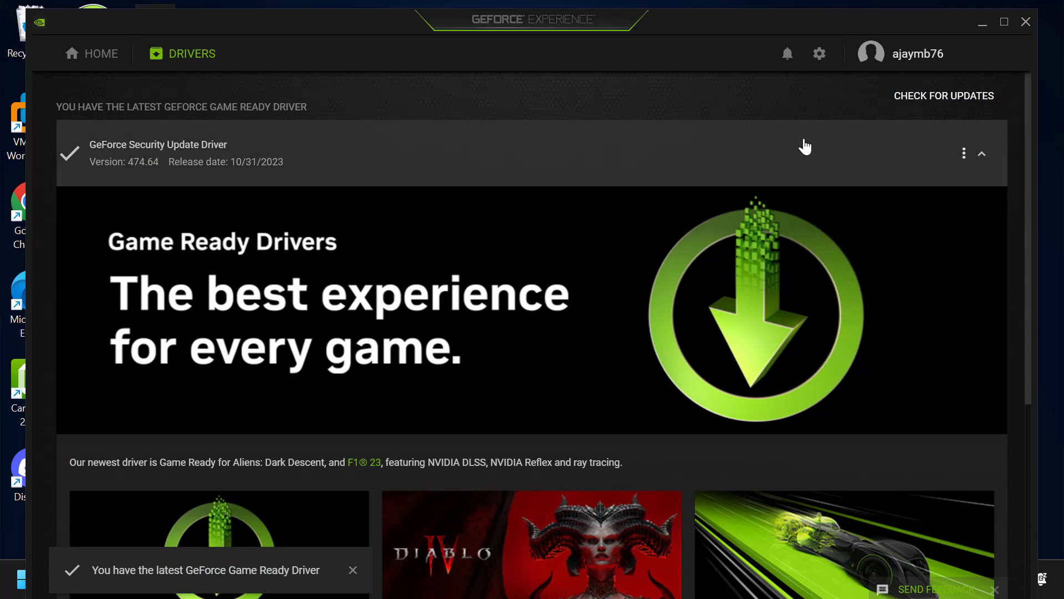
mouse_move(873, 239)
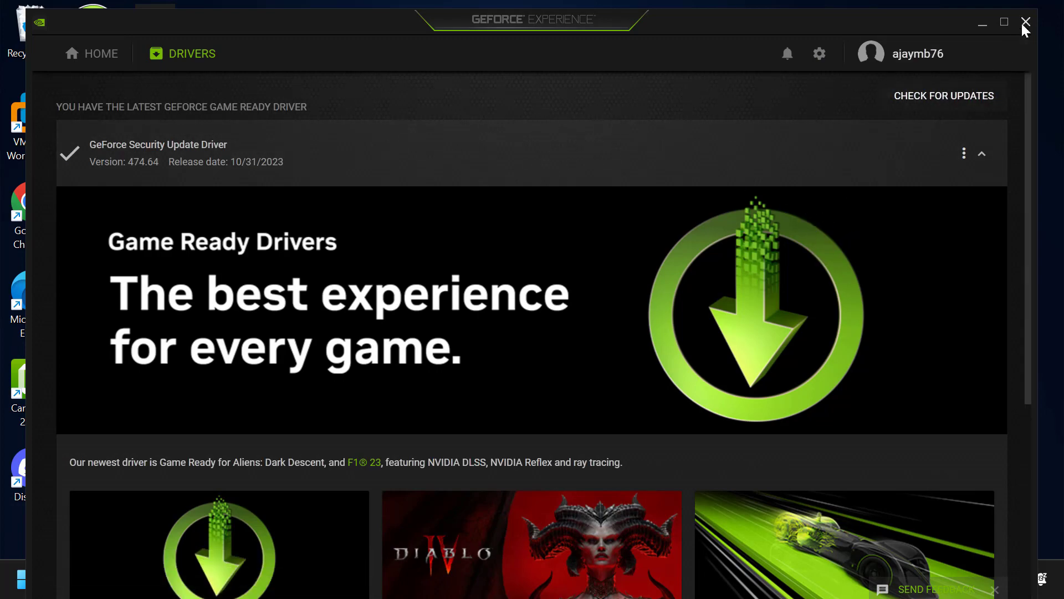
click(1027, 22)
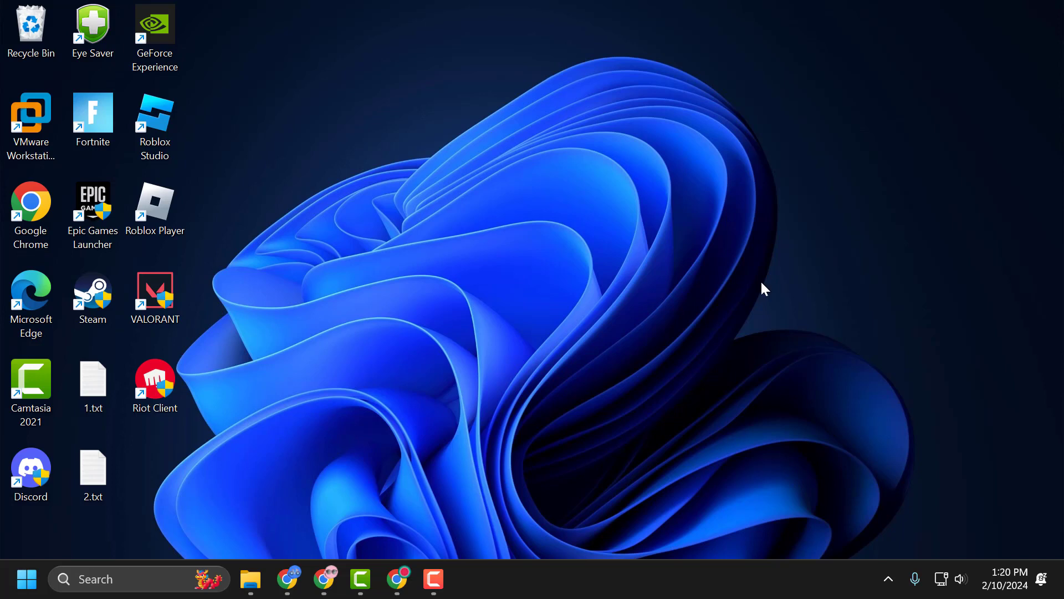
mouse_move(762, 288)
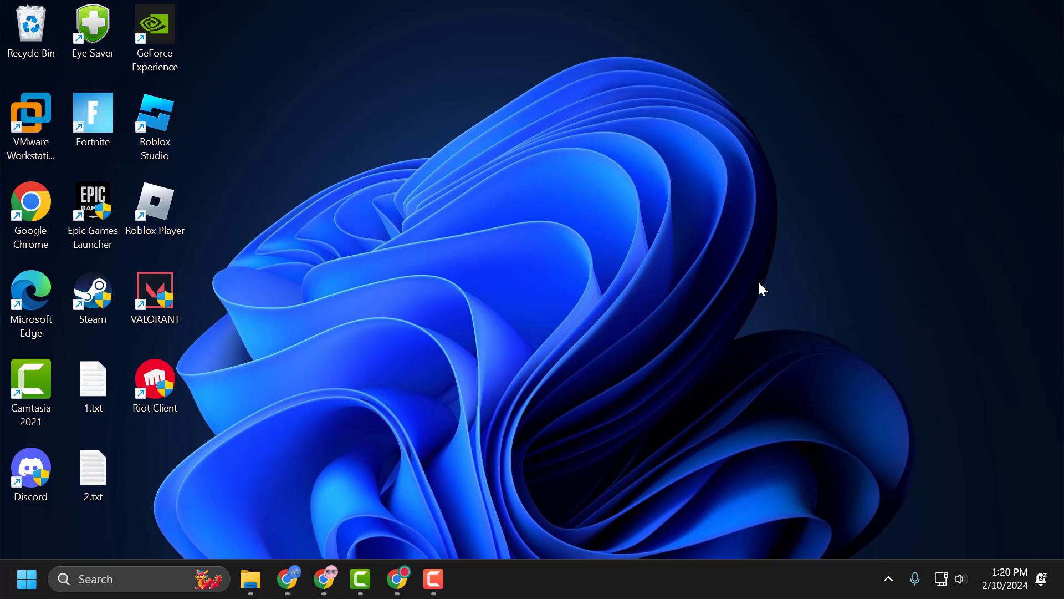
mouse_move(681, 344)
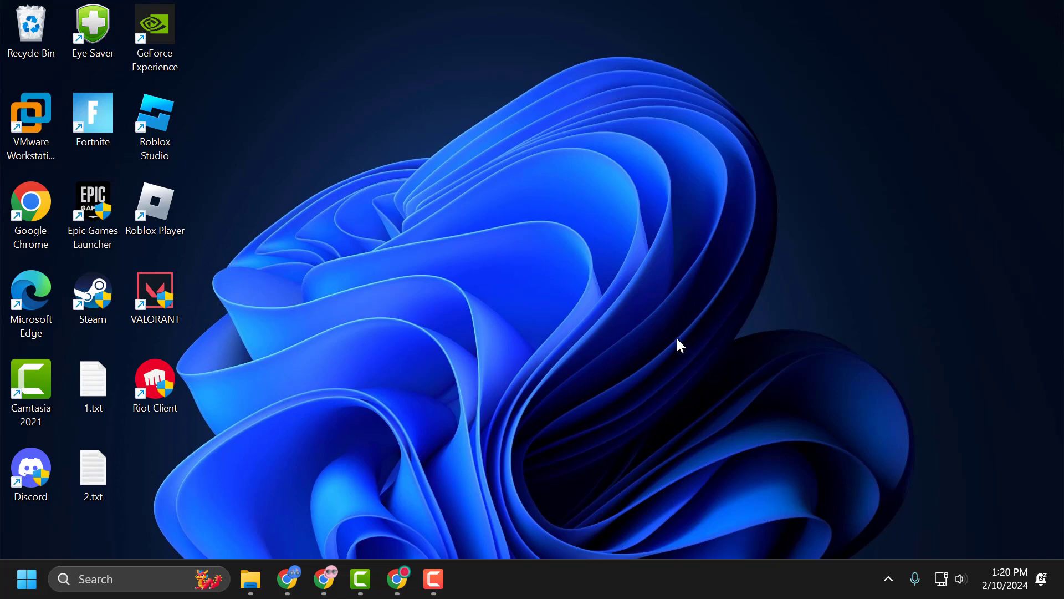
mouse_move(658, 319)
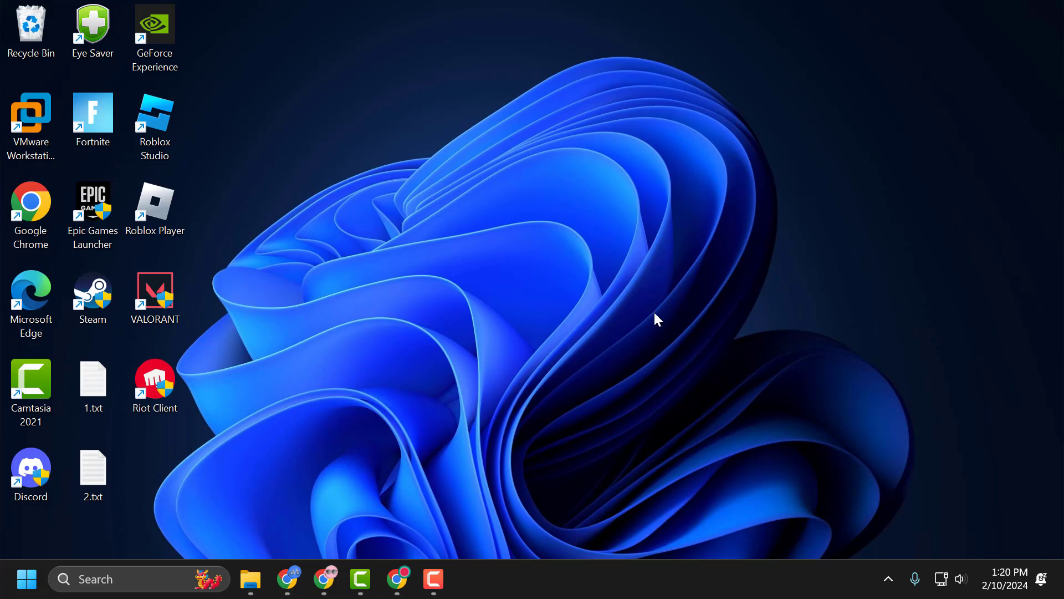
mouse_move(684, 340)
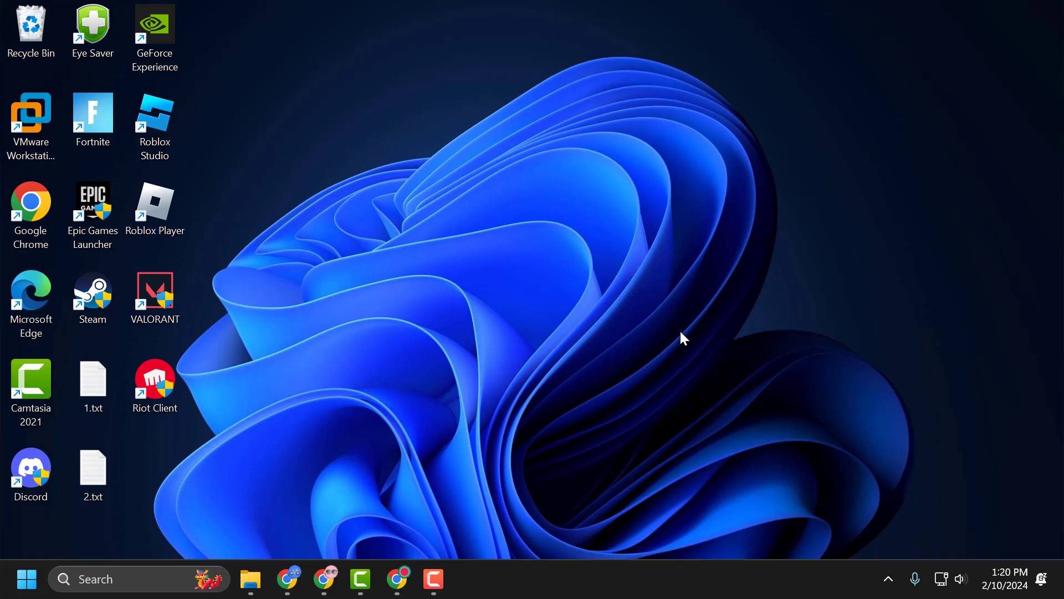